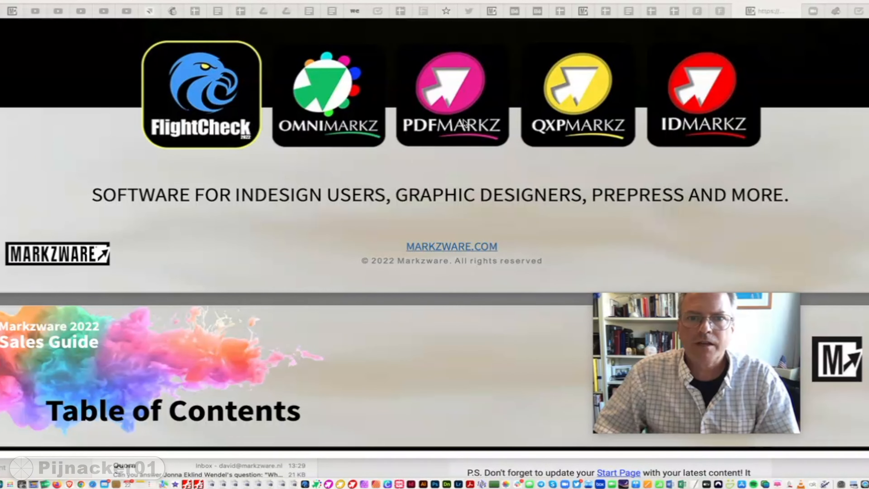
pyautogui.moveTo(437, 143)
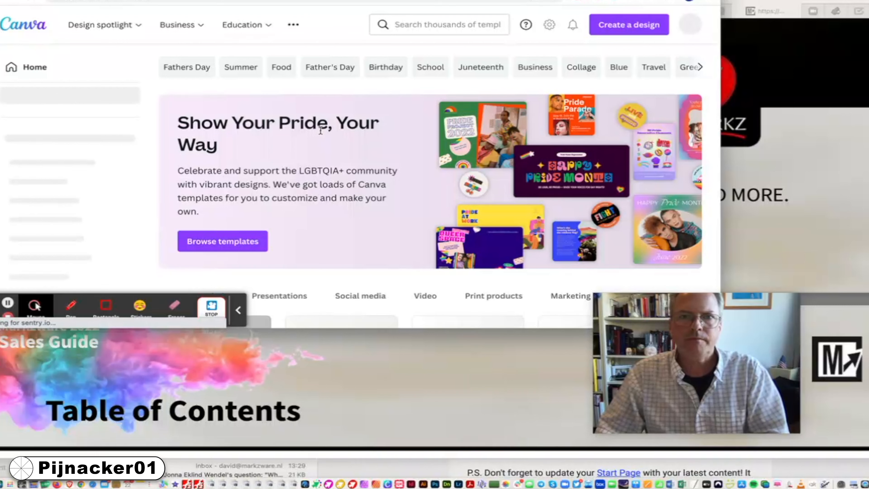
# - Search the template library for 'sweater' and choose the Sweatshirts suggestion
pyautogui.click(438, 25)
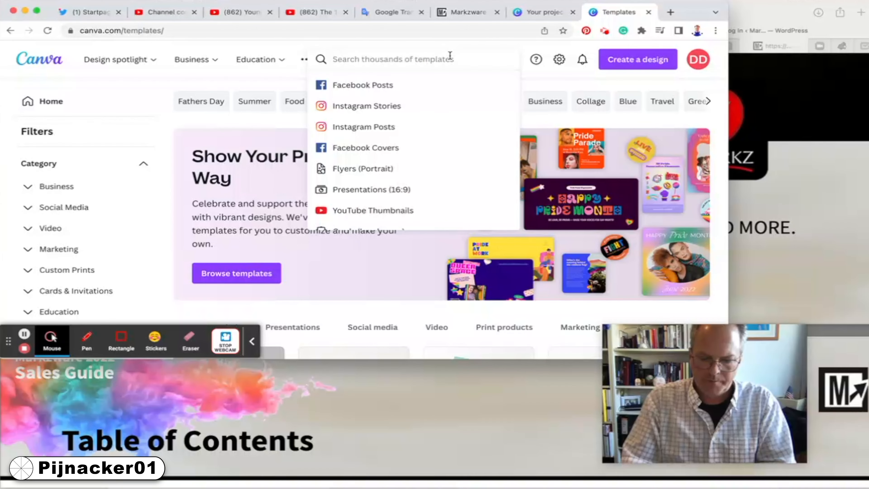
pyautogui.write('sweater')
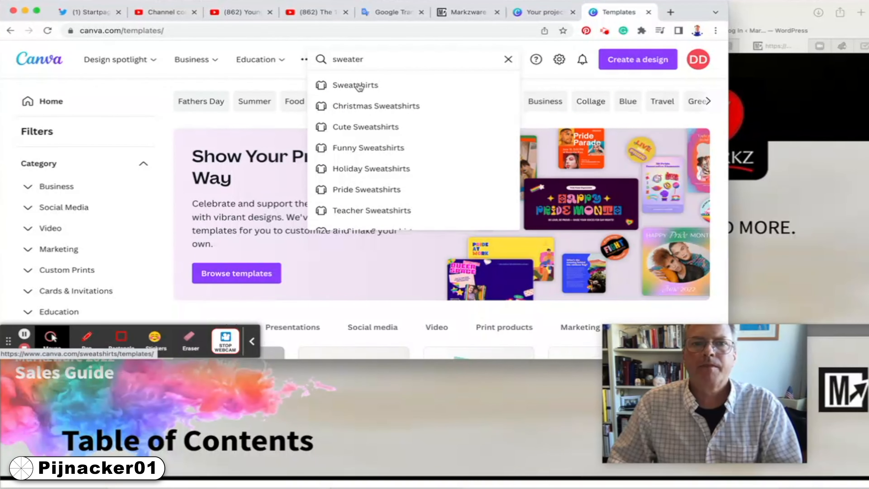
pyautogui.click(355, 84)
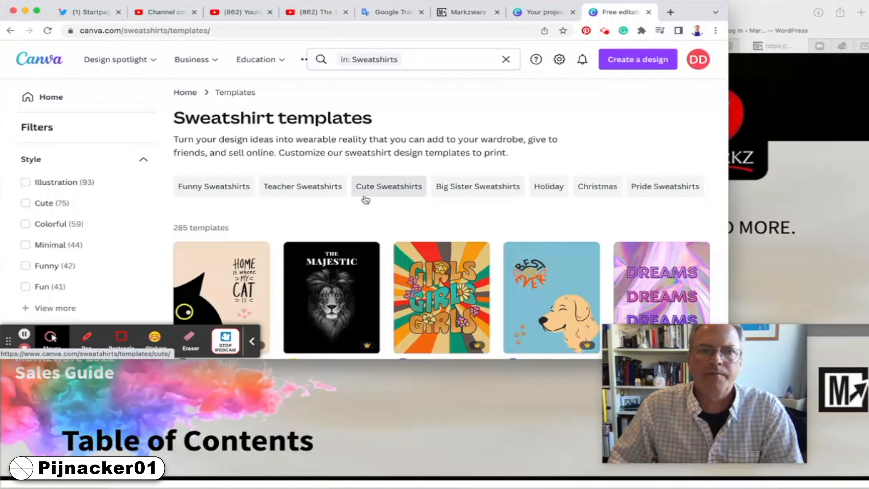
# - Scroll through the 285 Sweatshirt template results such as Black and Peach and Majestic Lion
pyautogui.scroll(-3)
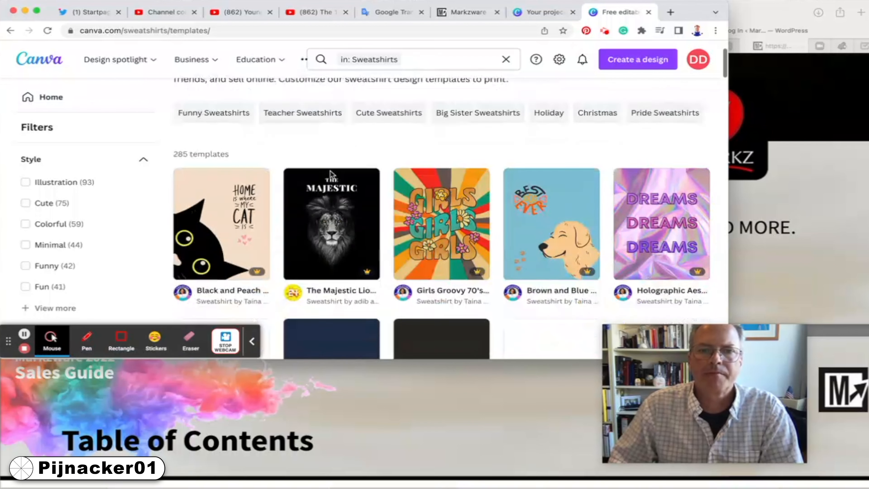
pyautogui.scroll(-3)
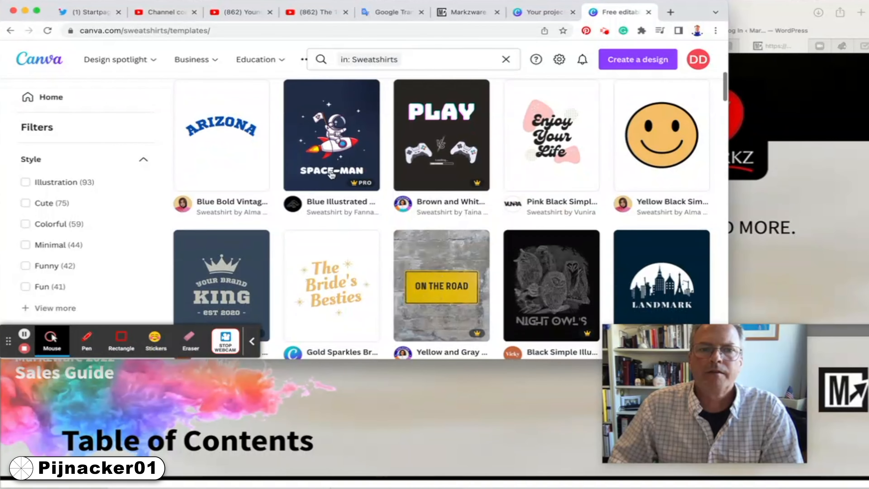
pyautogui.scroll(-3)
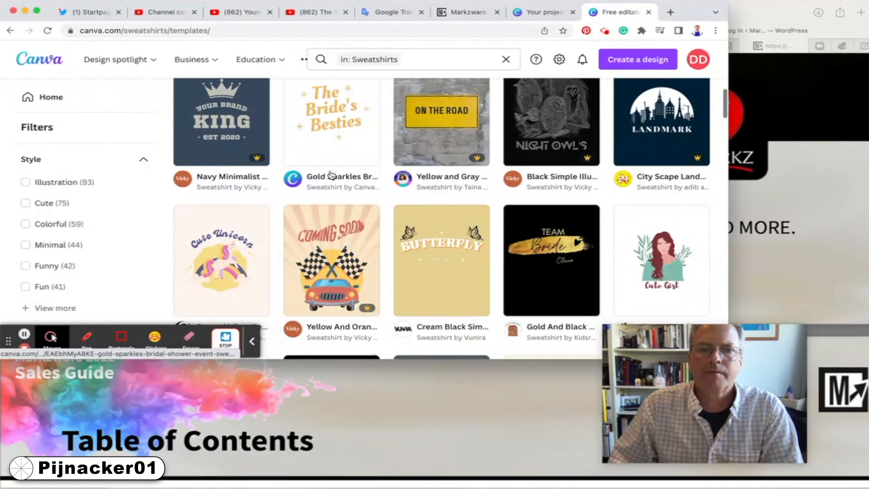
pyautogui.scroll(3)
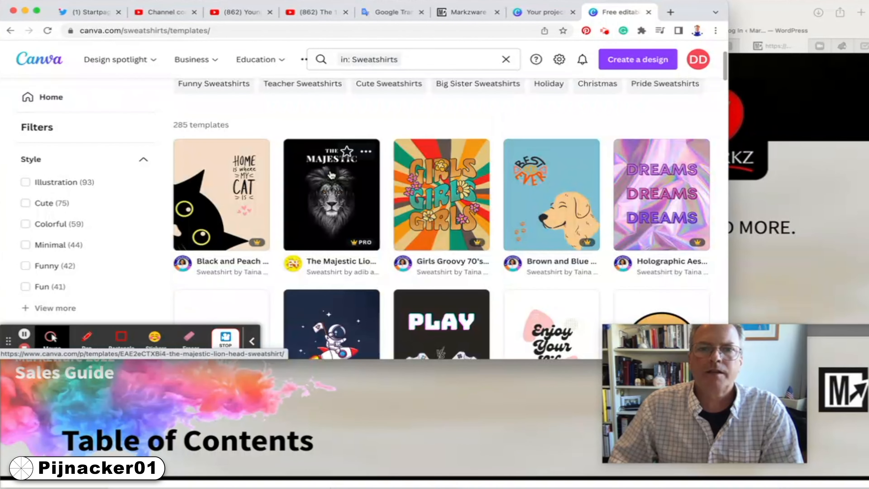
pyautogui.moveTo(233, 188)
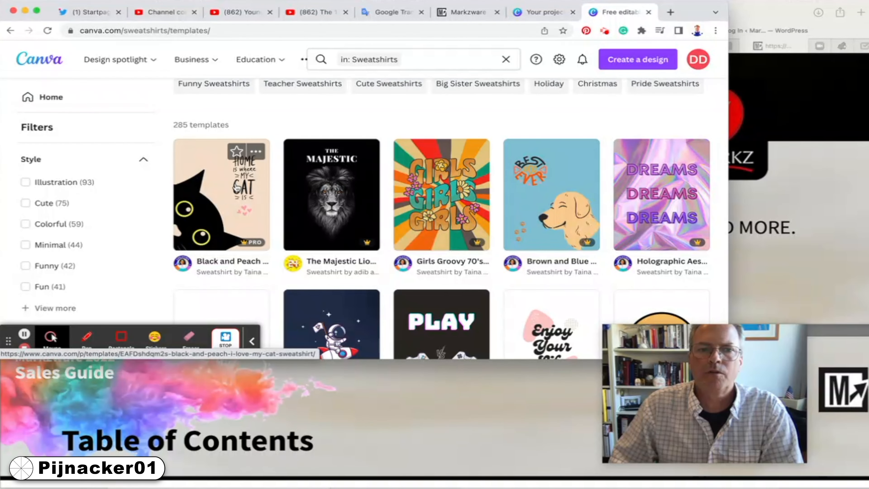
pyautogui.scroll(-3)
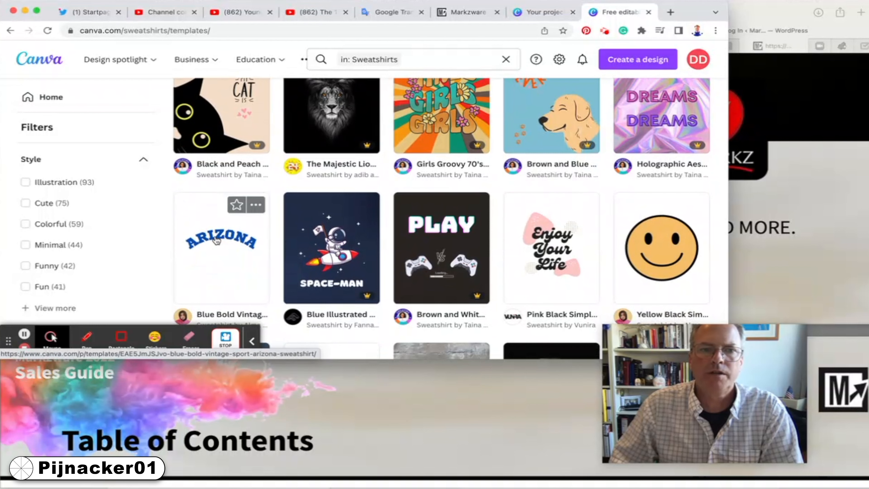
pyautogui.moveTo(221, 215)
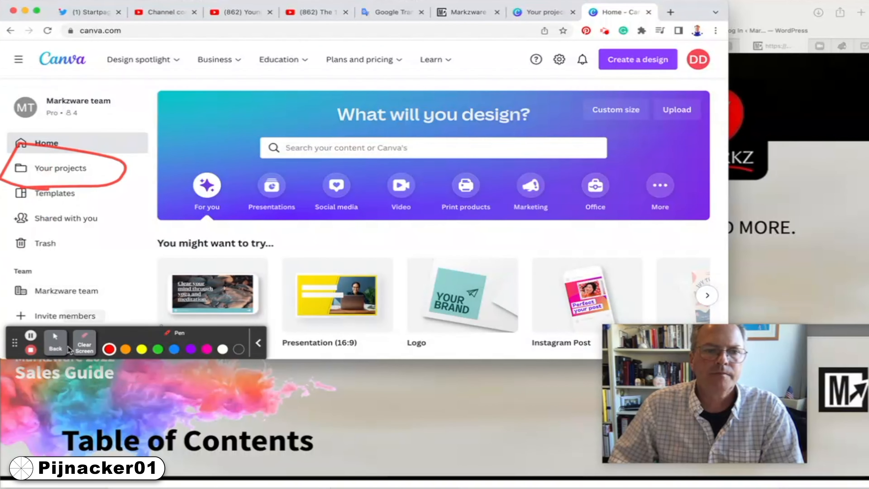
# - Show Your projects to reach the saved OPA sweatshirt design
pyautogui.click(60, 168)
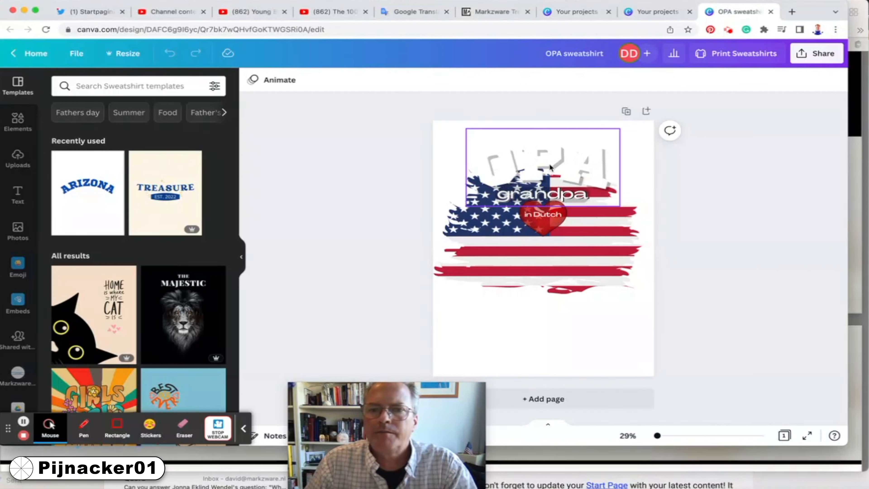
# - Select the red 'in Dutch' heart over the flag and lower its transparency to 83
pyautogui.click(543, 166)
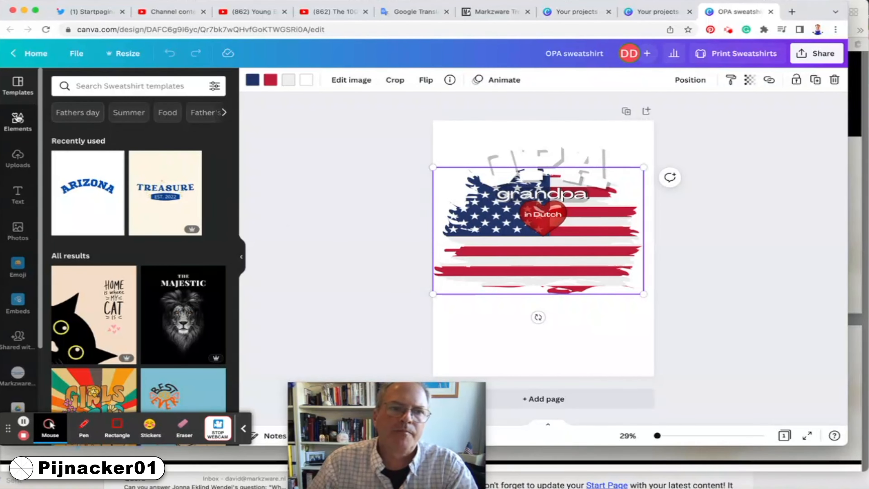
pyautogui.click(17, 122)
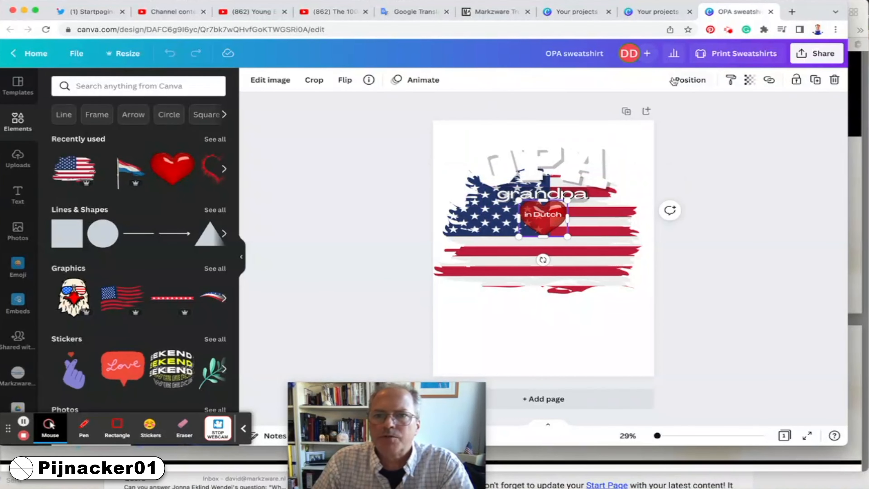
pyautogui.click(748, 79)
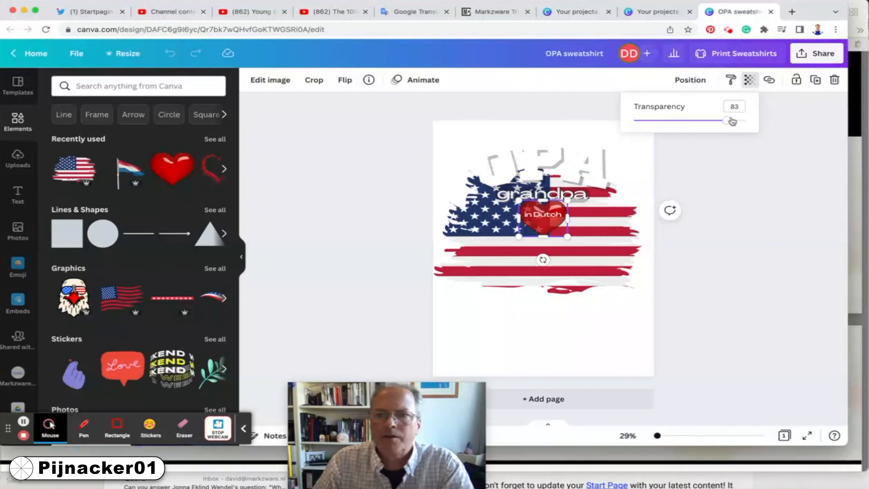
pyautogui.moveTo(730, 120); pyautogui.dragTo(722, 120)
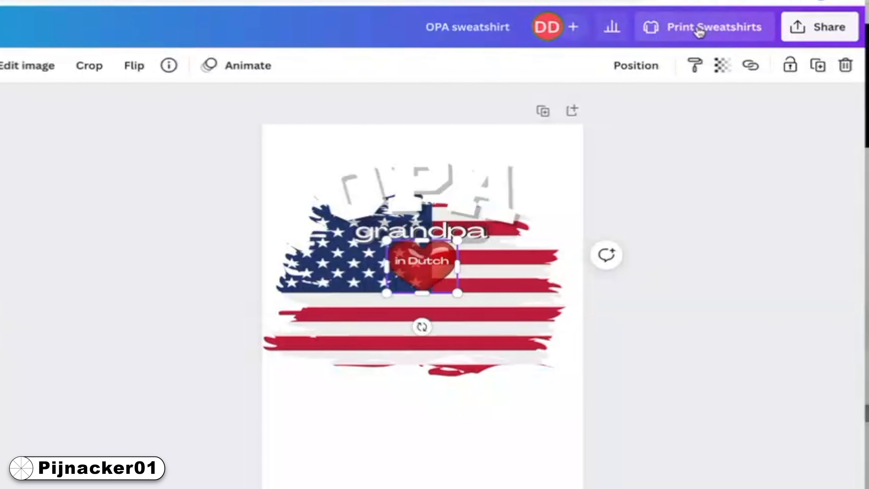
pyautogui.moveTo(636, 44)
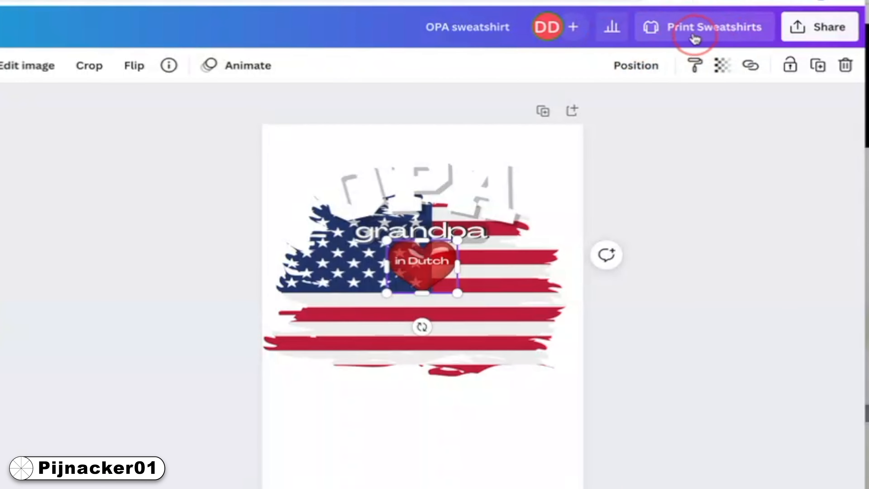
# - Bring up the Print Sweatshirts order panel and try the Navy sweatshirt colour
pyautogui.click(703, 27)
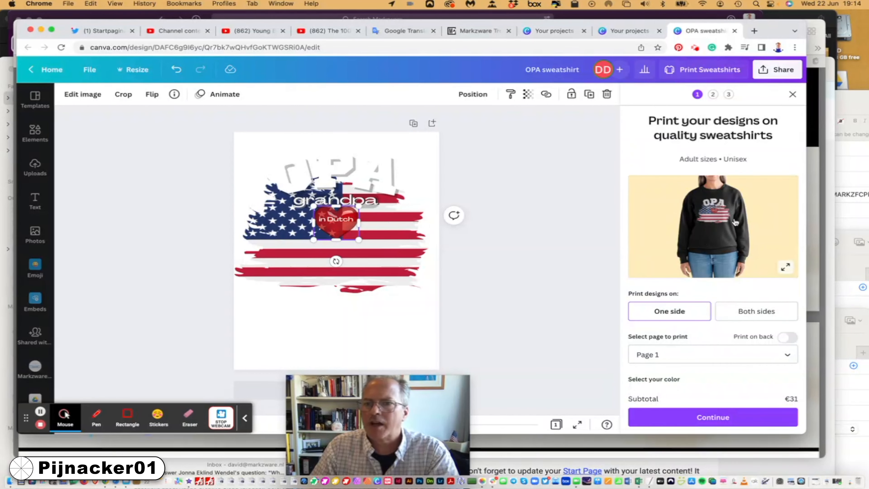
pyautogui.click(785, 267)
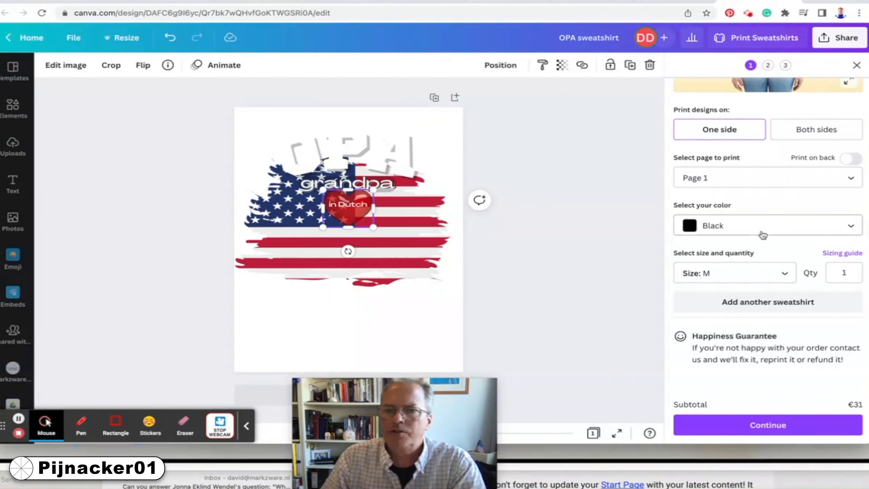
pyautogui.click(766, 225)
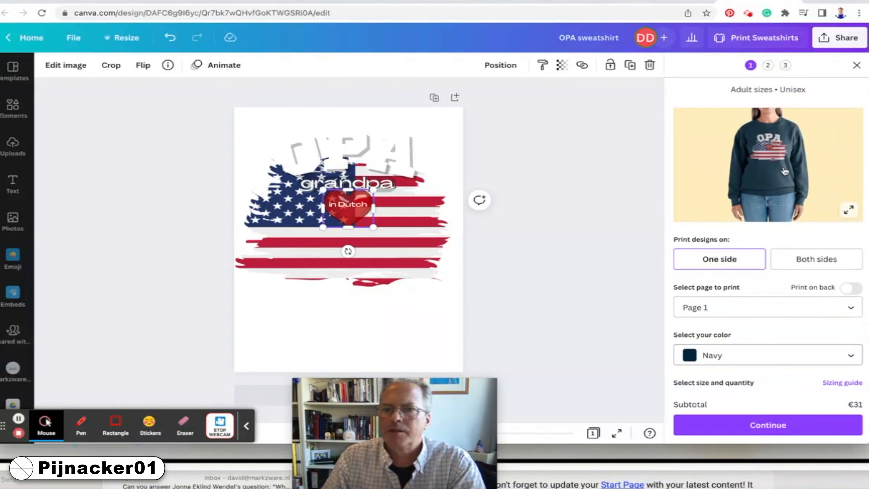
# - Switch the sweatshirt colour back to Black and keep size M, quantity 1 at €31
pyautogui.click(766, 355)
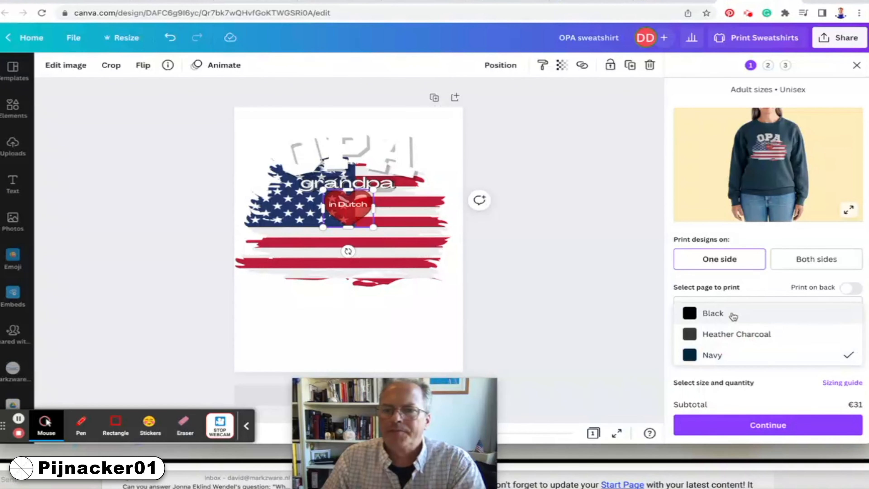
pyautogui.click(713, 313)
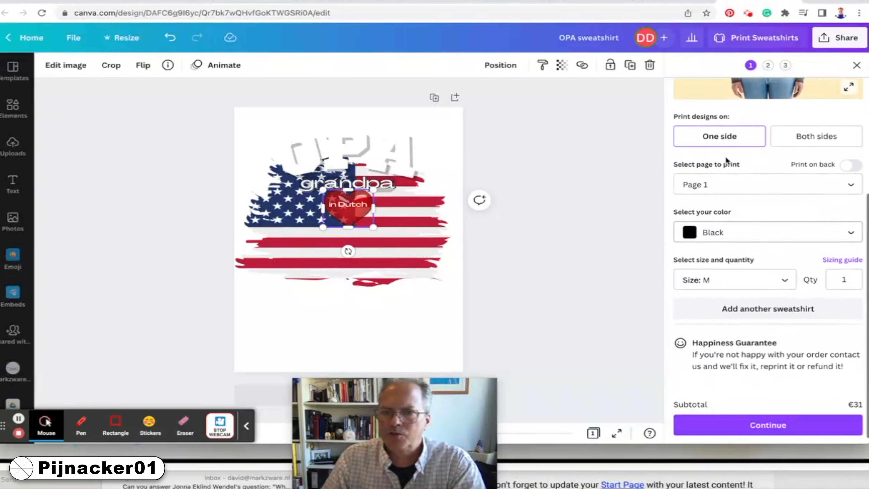
pyautogui.click(734, 279)
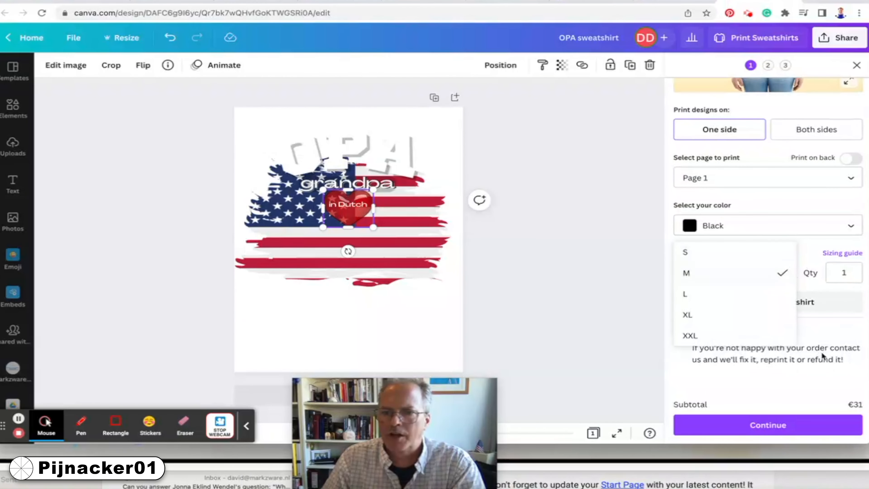
pyautogui.click(686, 273)
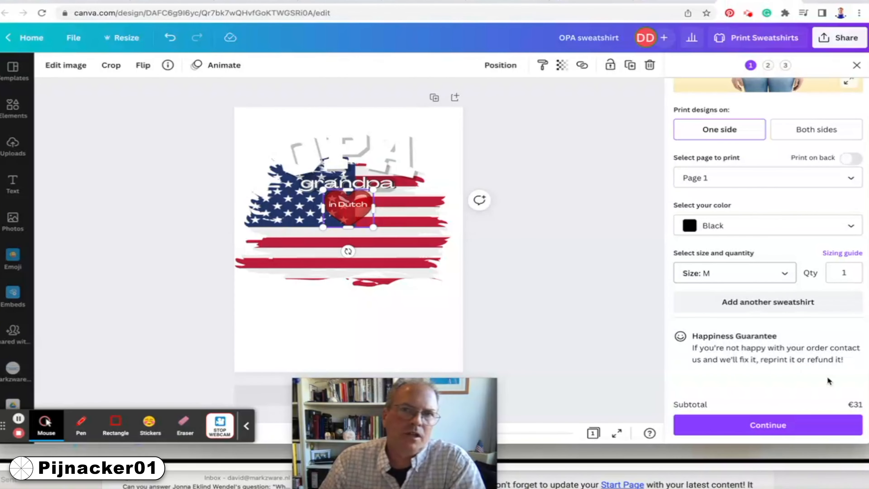
pyautogui.moveTo(804, 364)
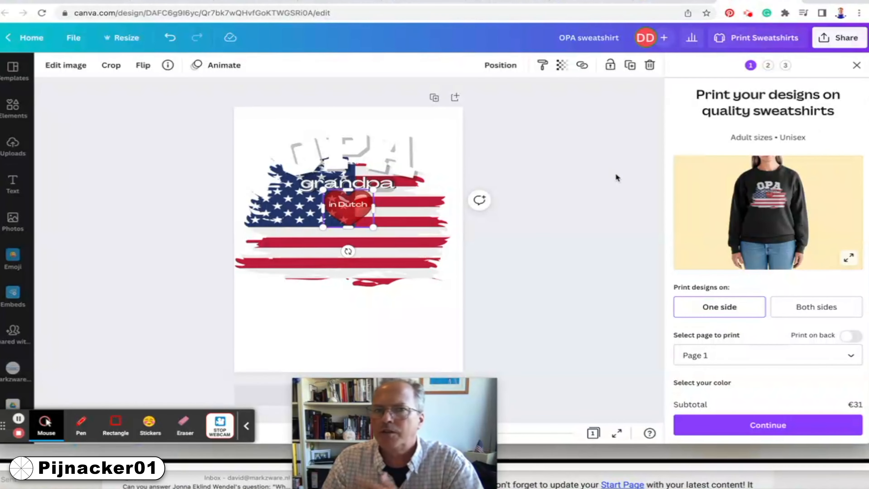
pyautogui.moveTo(606, 175)
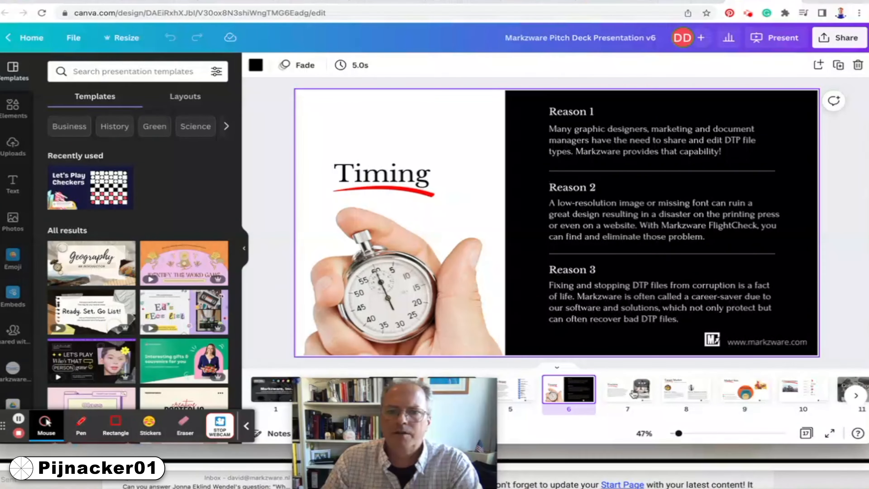
# - Page through the Target Market, Market Size and Competitors slides, then right-click slide 11
pyautogui.click(686, 391)
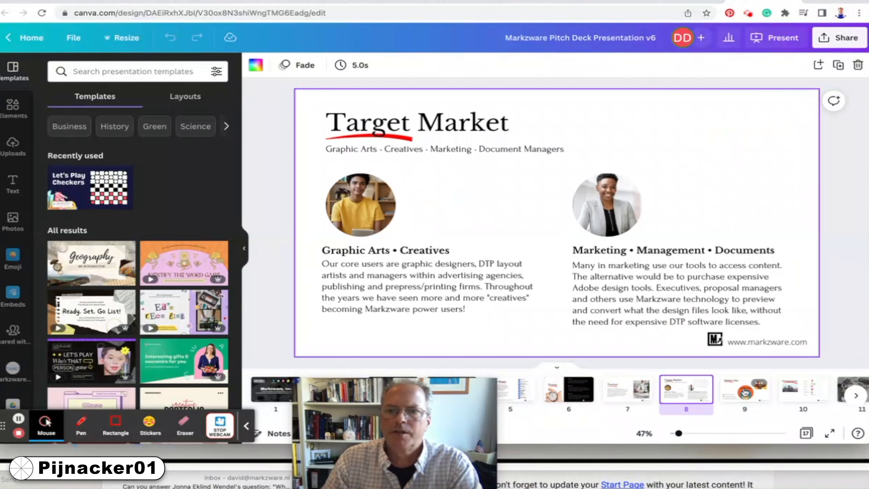
pyautogui.click(743, 391)
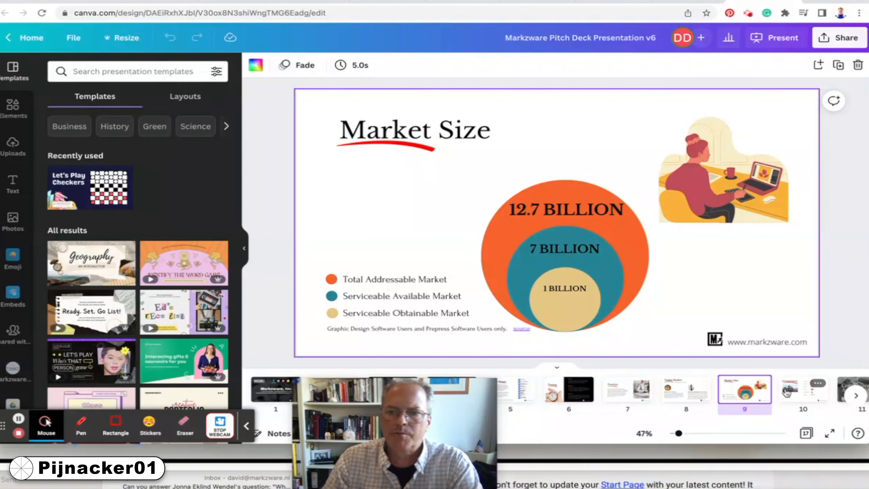
pyautogui.click(802, 390)
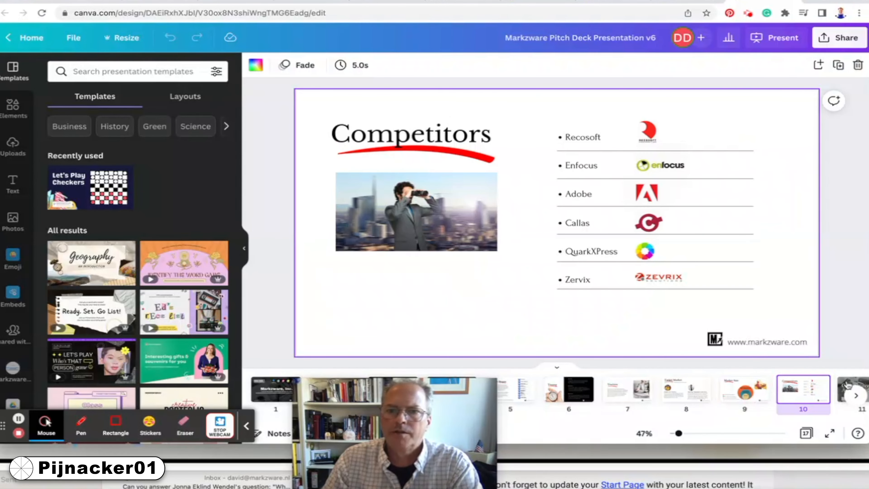
pyautogui.rightClick(730, 388)
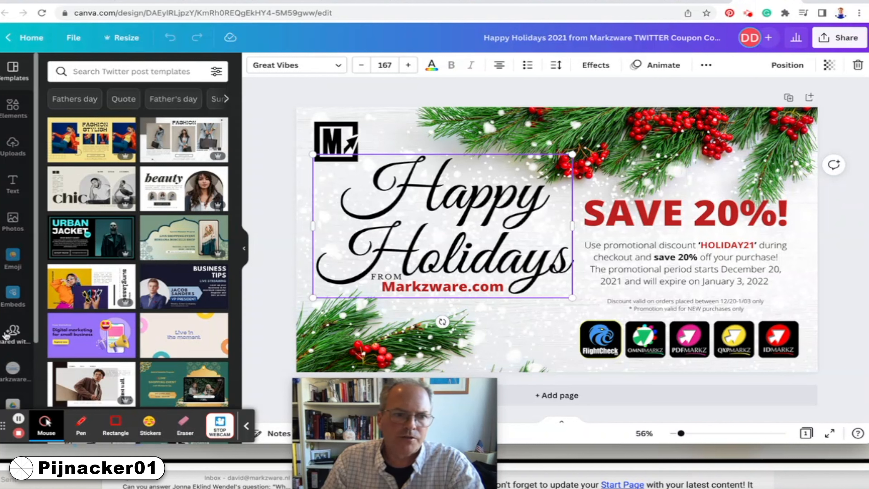
# - Show the Uploads images list with the US flag photo and Markzware logos
pyautogui.click(13, 146)
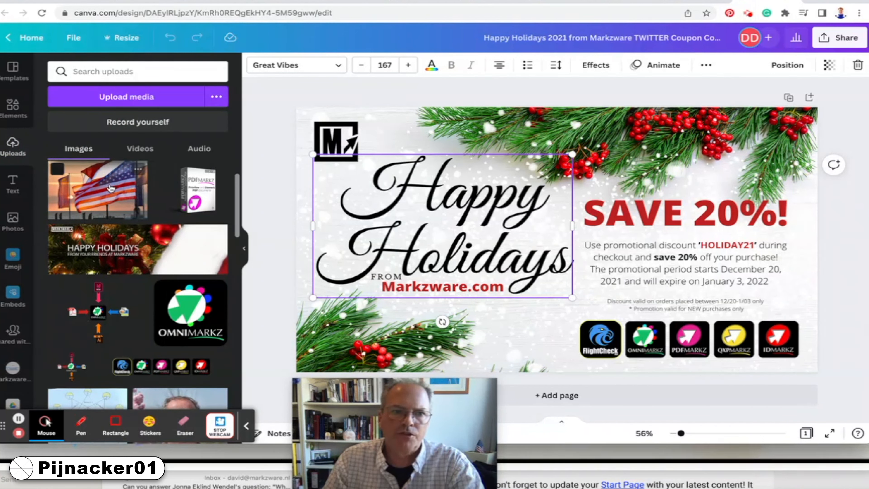
pyautogui.moveTo(137, 205)
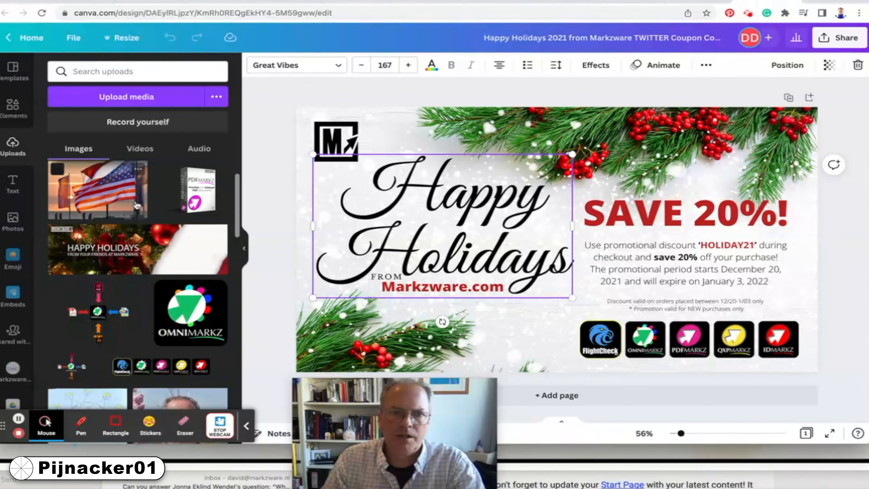
pyautogui.scroll(-3)
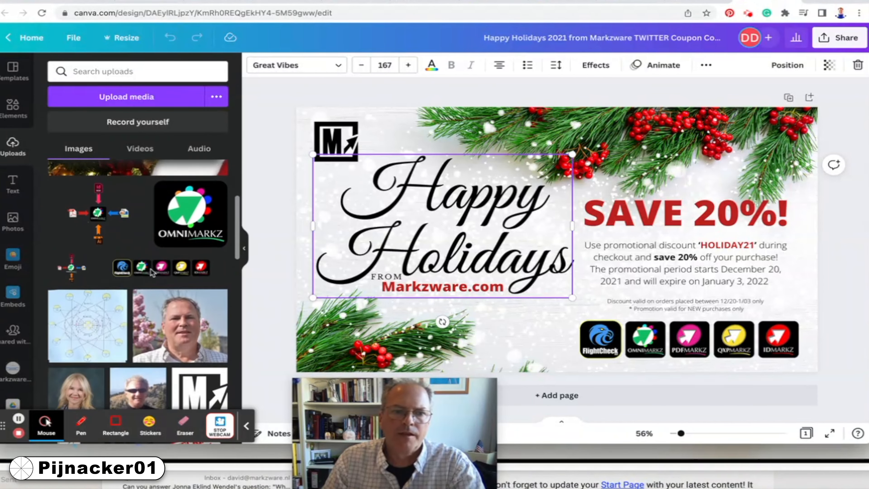